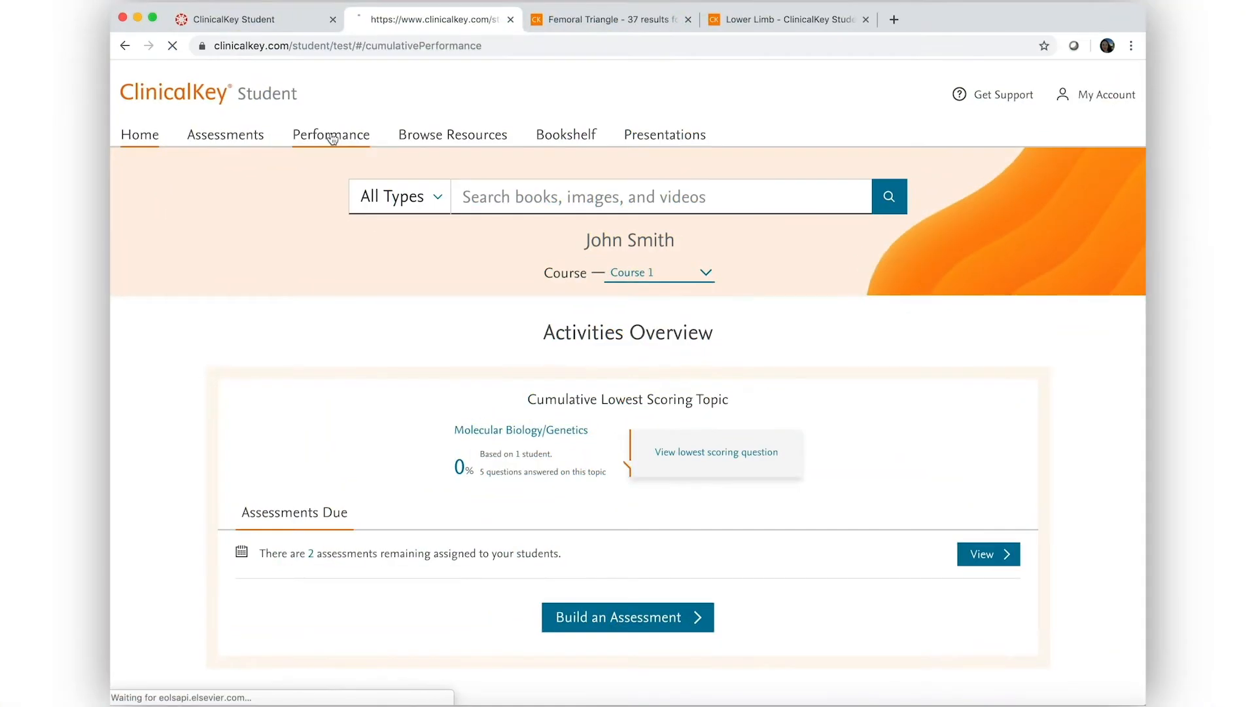
# Expand the Cardiovascular system score breakdown under Performance per Topic in Cumulative Performance.
pyautogui.click(330, 134)
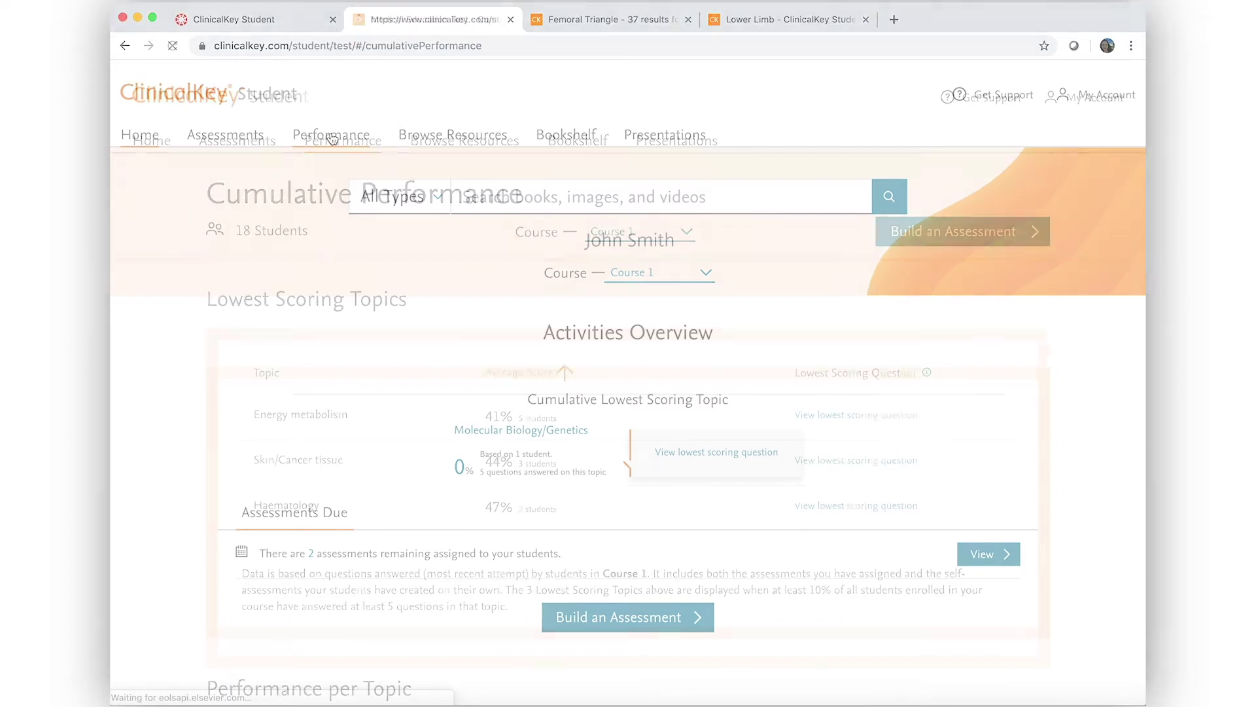
pyautogui.scroll(-3)
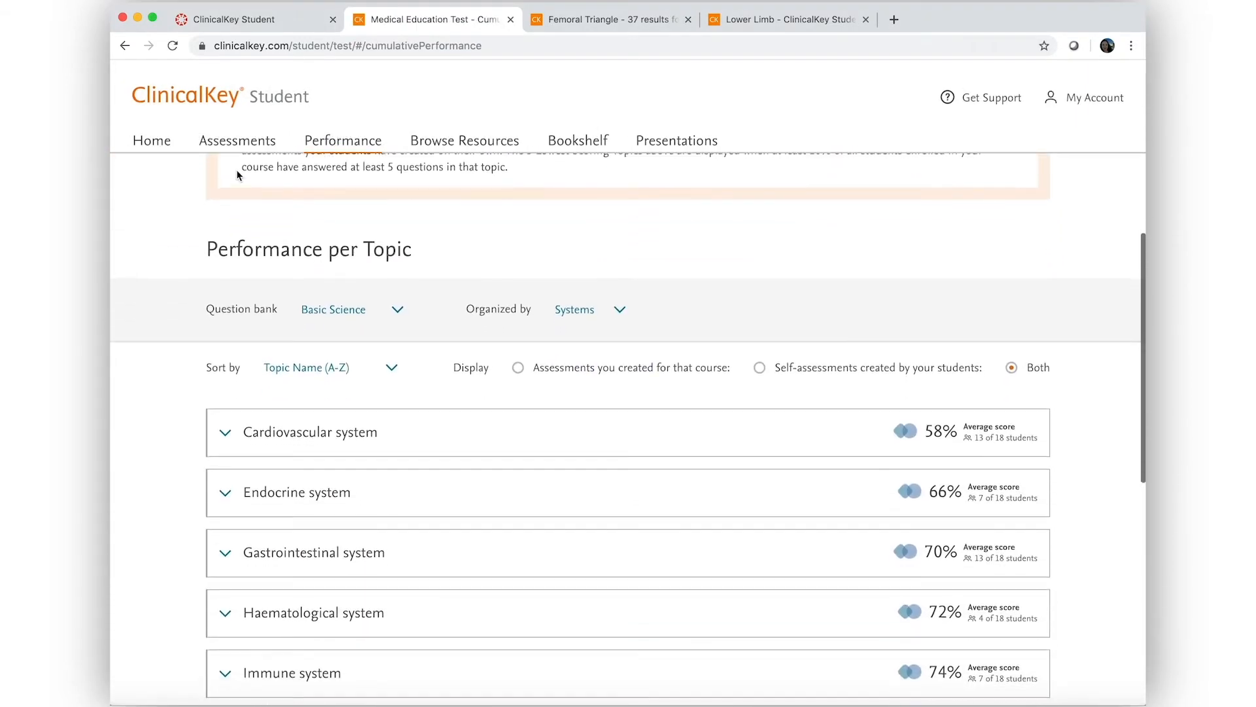
pyautogui.moveTo(833, 454)
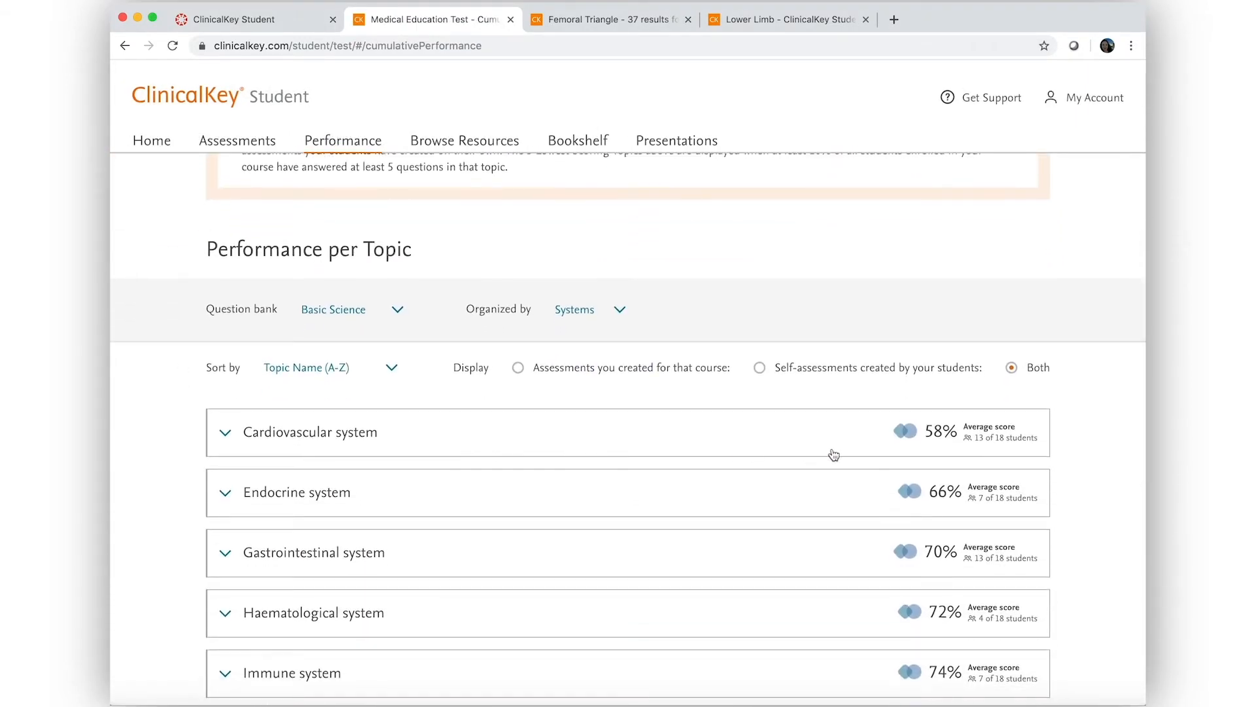
pyautogui.click(311, 431)
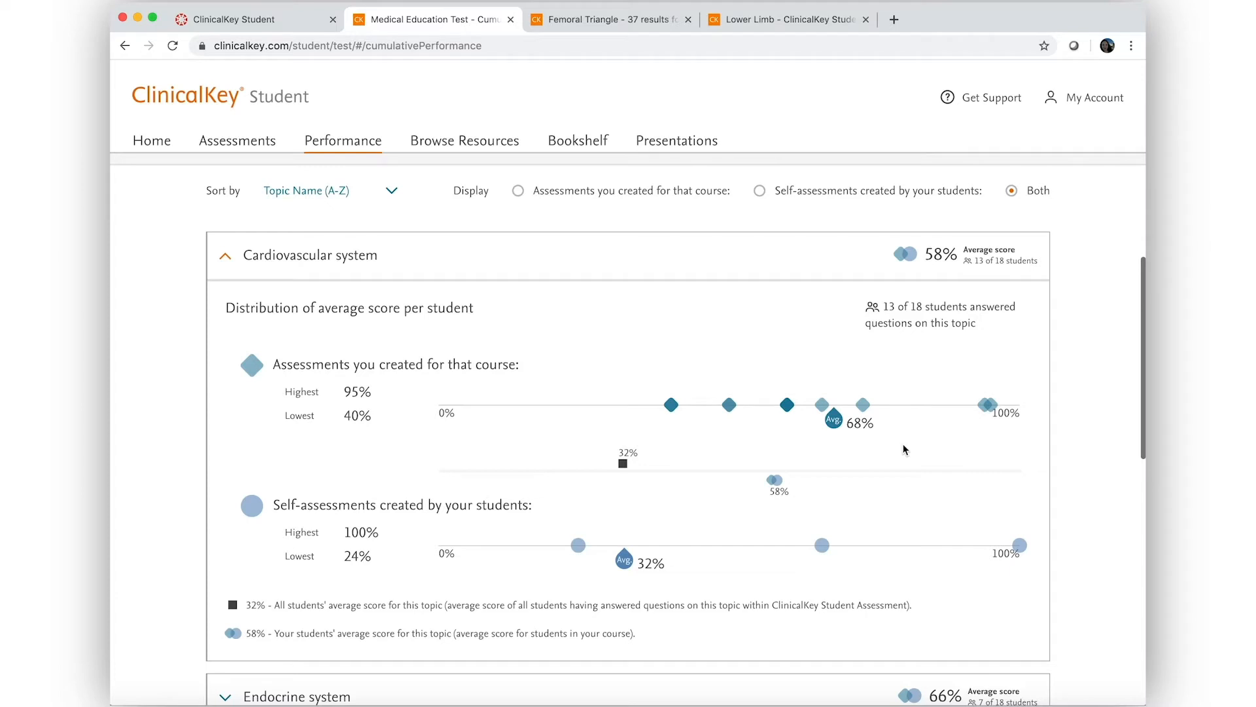
pyautogui.moveTo(871, 472)
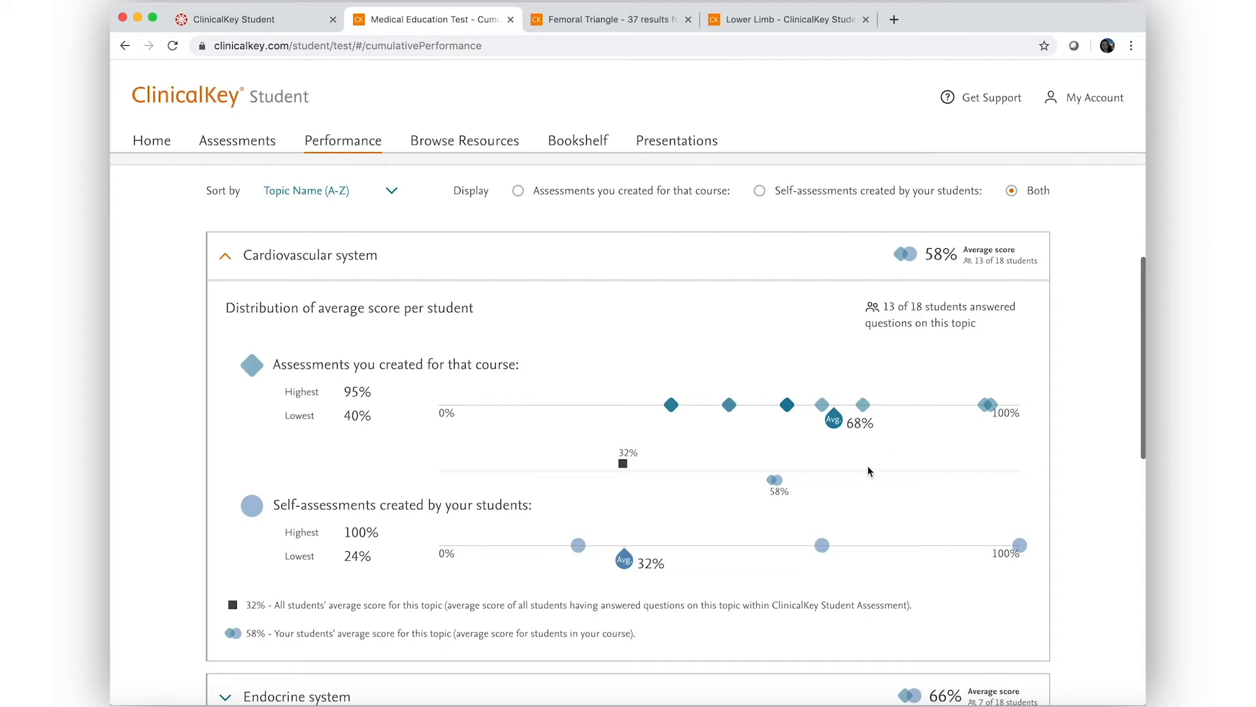
pyautogui.moveTo(891, 436)
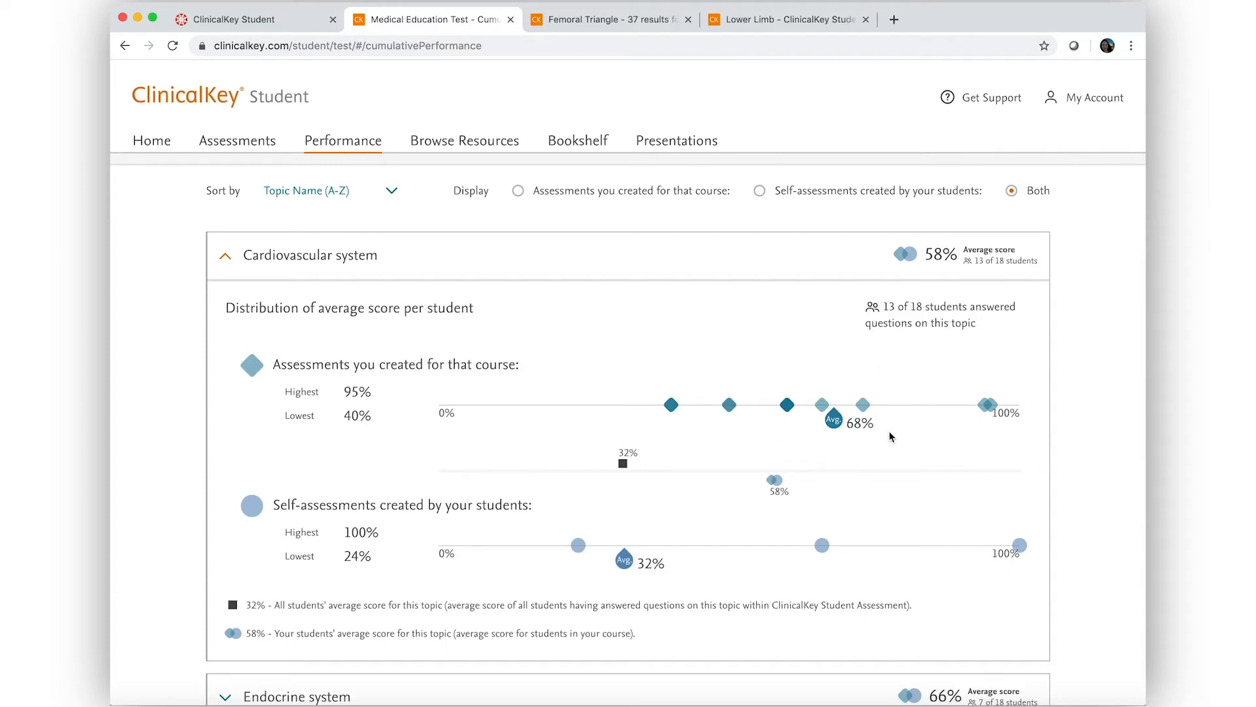
pyautogui.moveTo(633, 525)
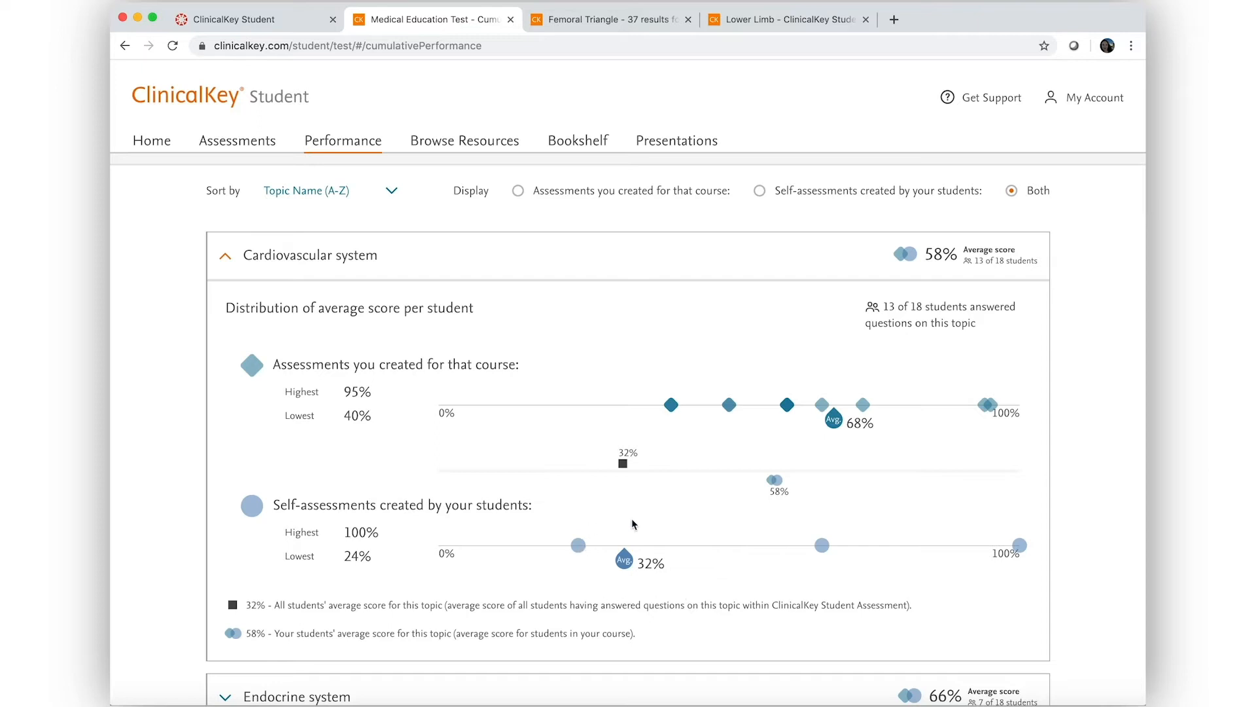
pyautogui.moveTo(688, 572)
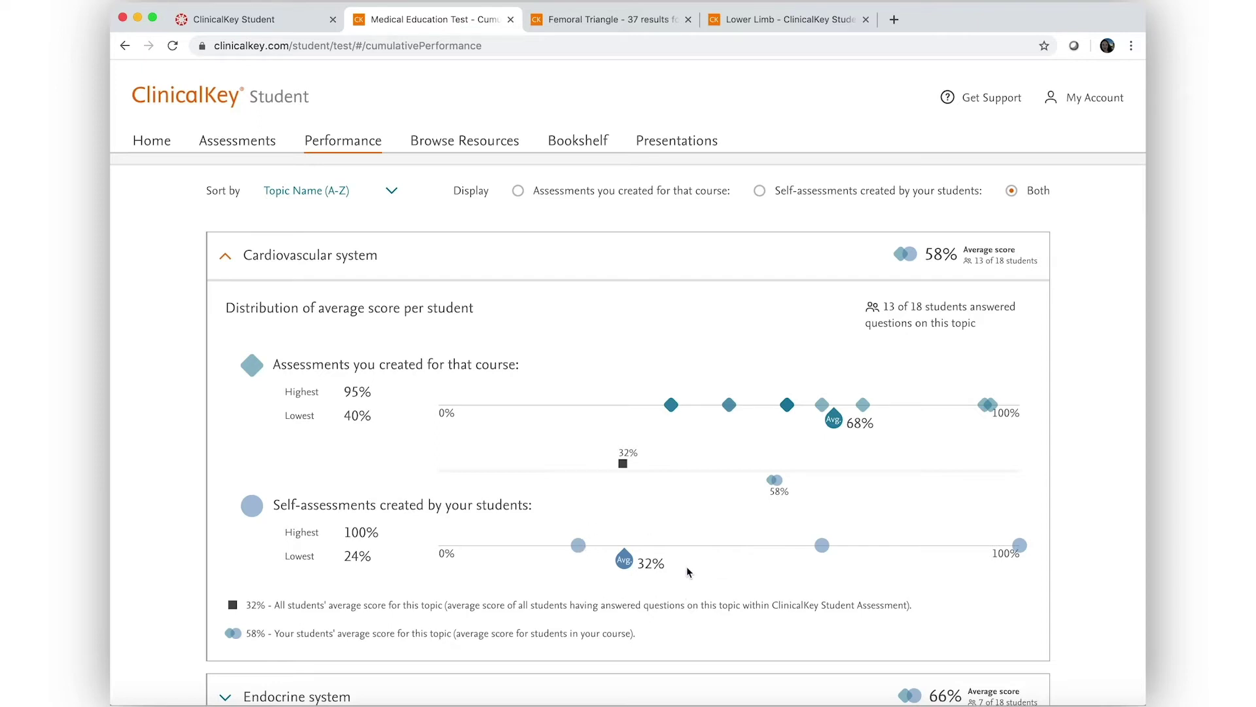
pyautogui.scroll(3)
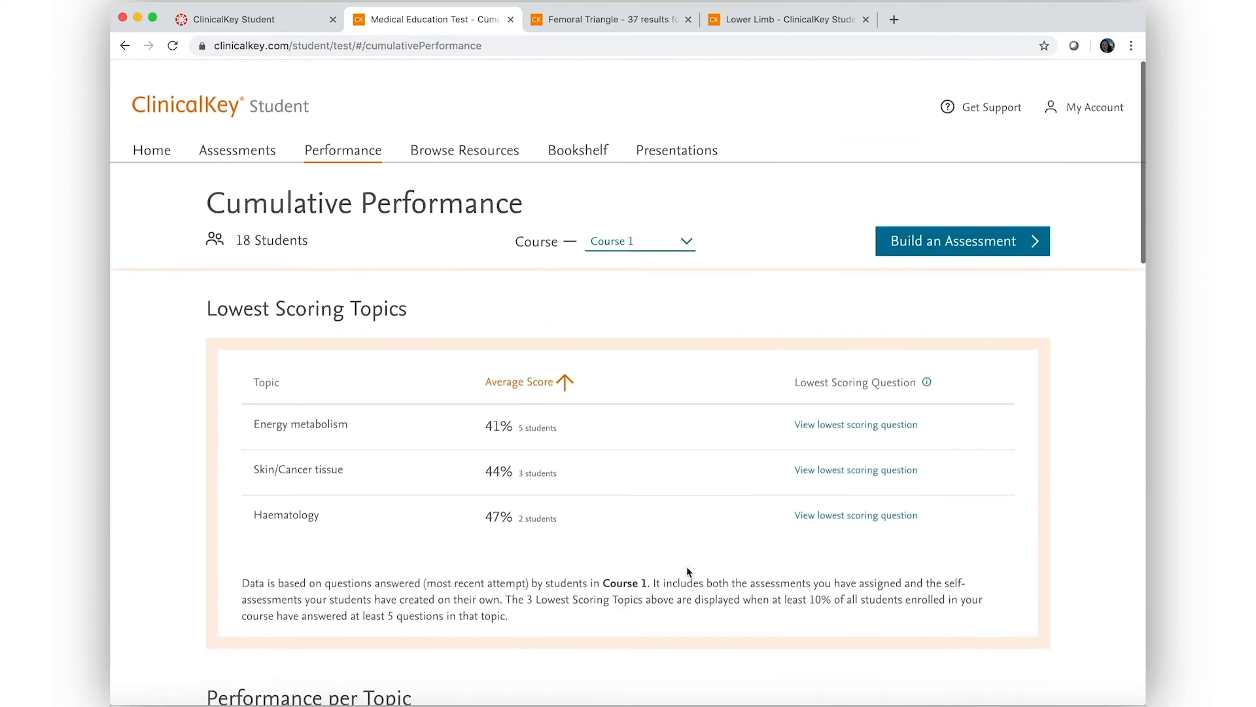
# Create assessment 'Cardio Week 2 Lecture 2' and add the Cardiovascular system abdominal aorta question.
pyautogui.click(961, 240)
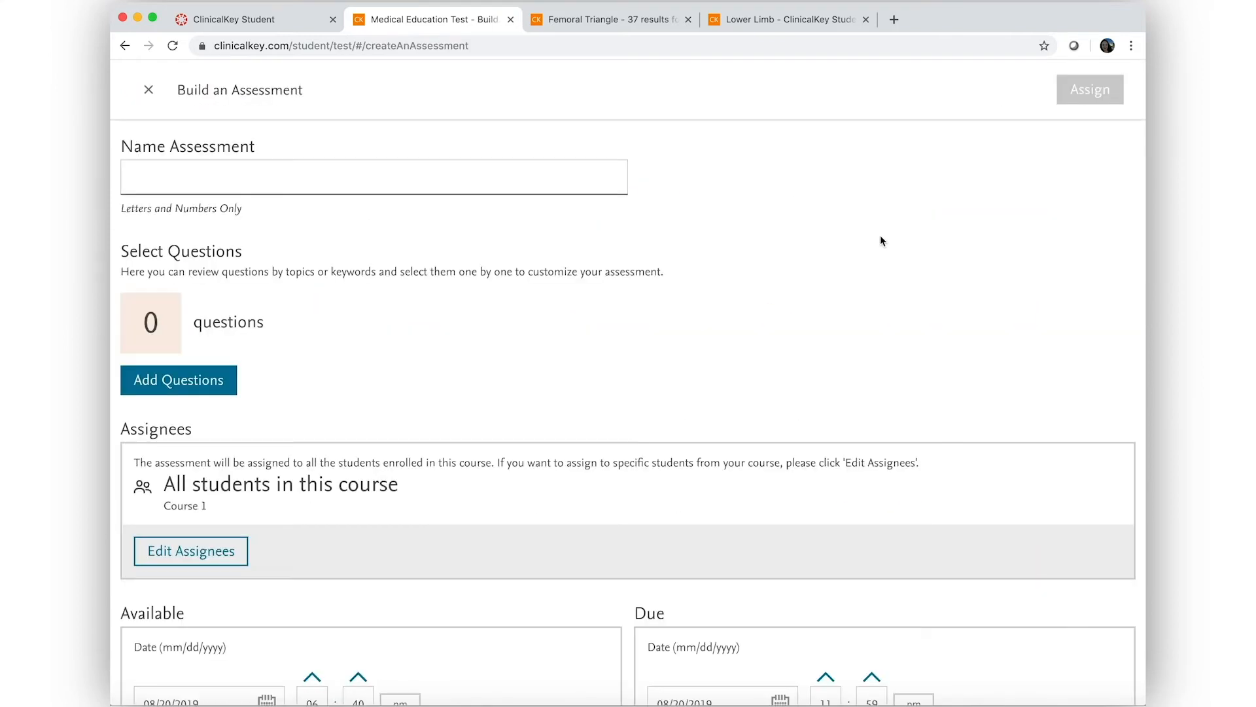
pyautogui.write('Cardio Week 2 Lecture 2')
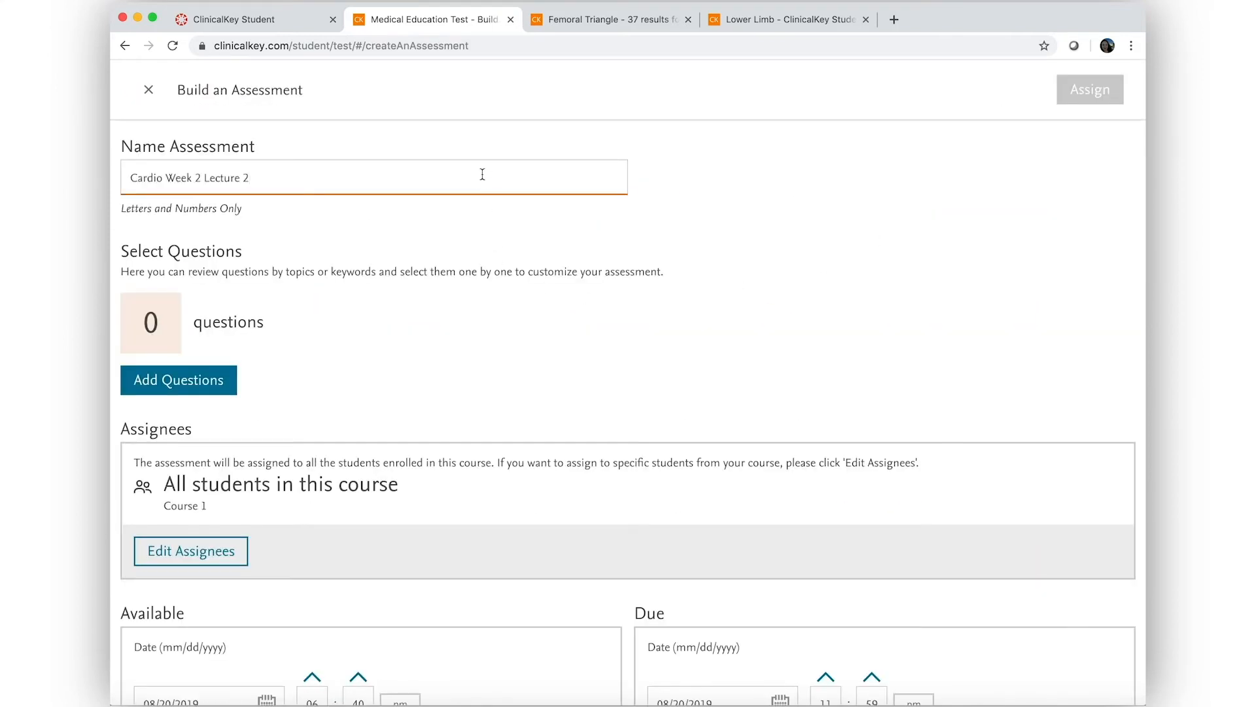
pyautogui.click(178, 380)
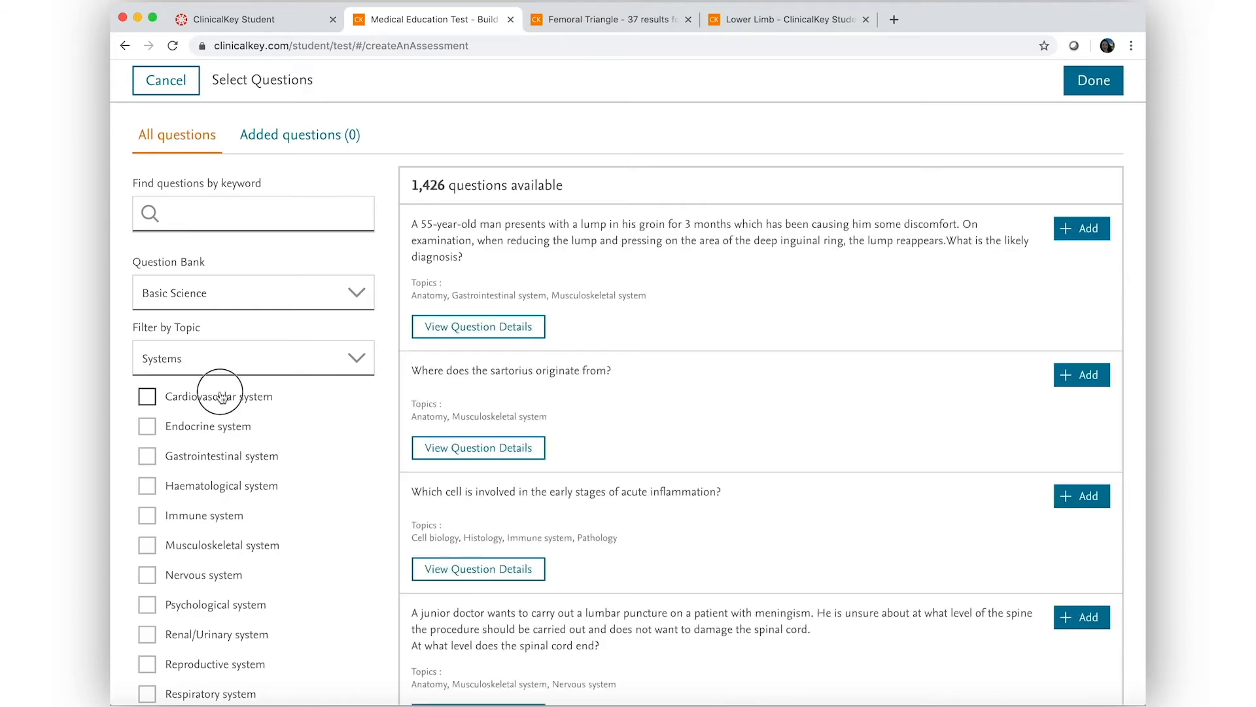
pyautogui.click(478, 326)
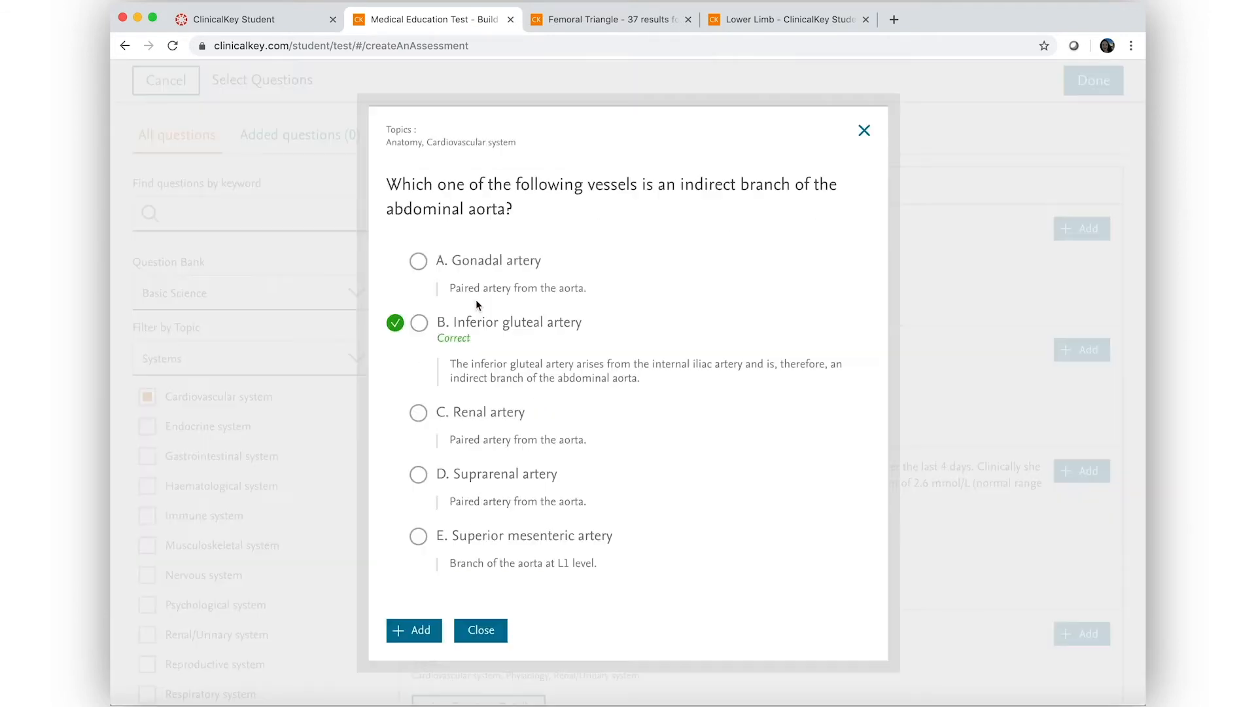
pyautogui.click(414, 629)
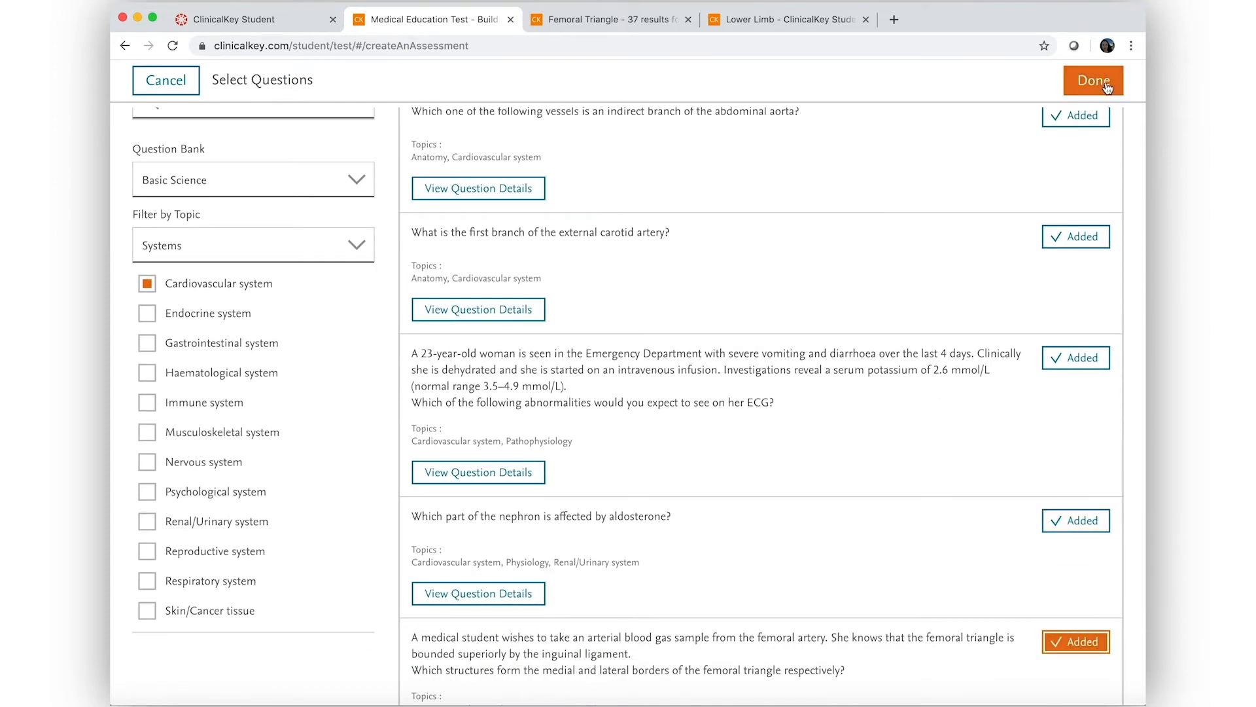
# Finish choosing questions and review the Cardio Week 2 Lecture 2 results down to Key Concept Performance.
pyautogui.click(1092, 80)
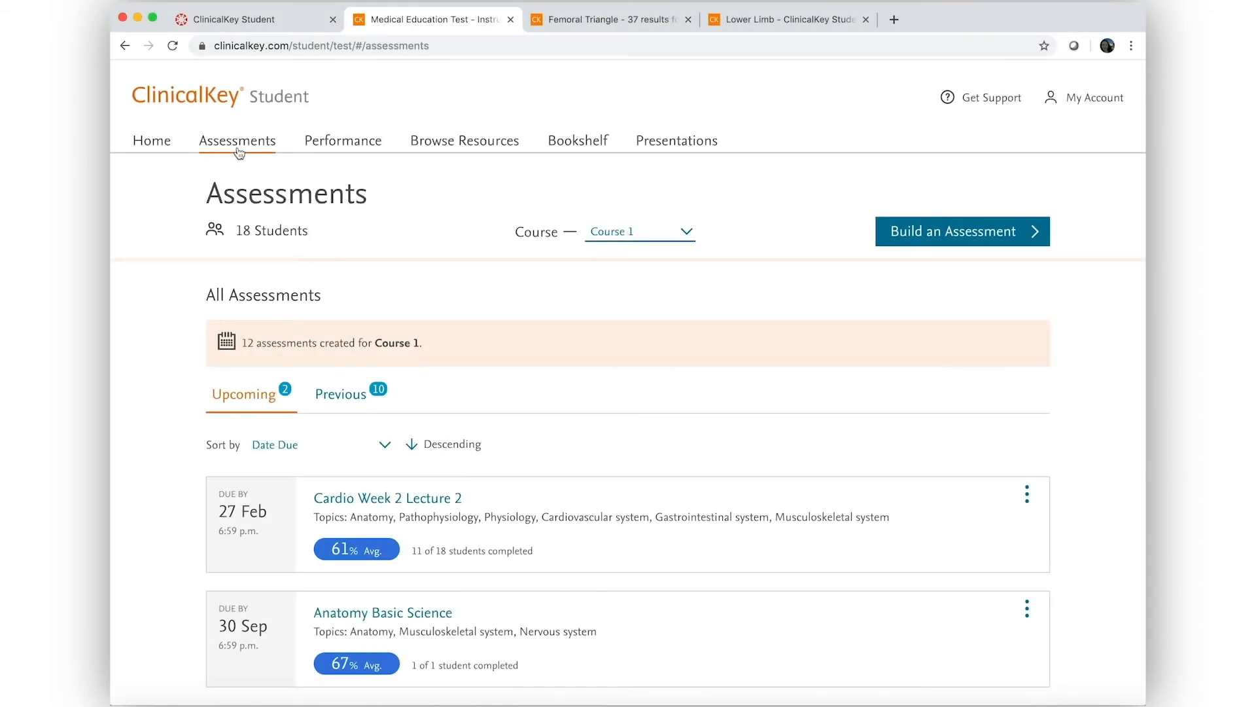
pyautogui.moveTo(236, 140)
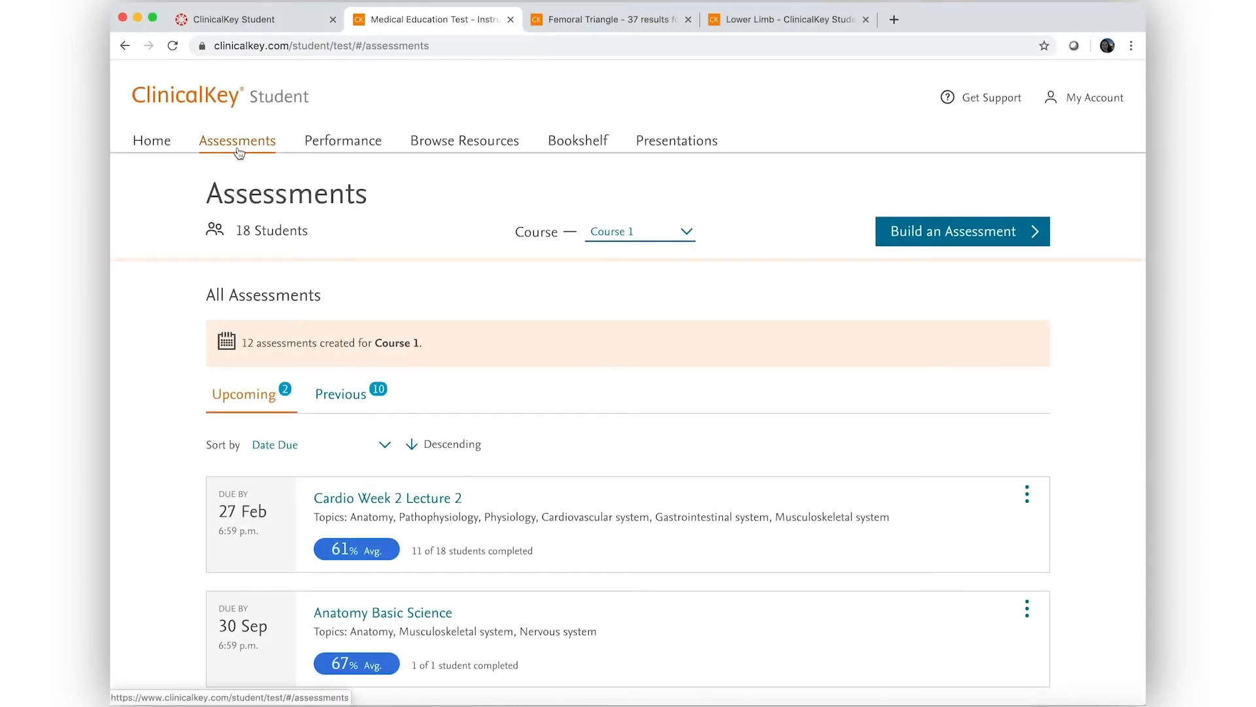
pyautogui.scroll(-3)
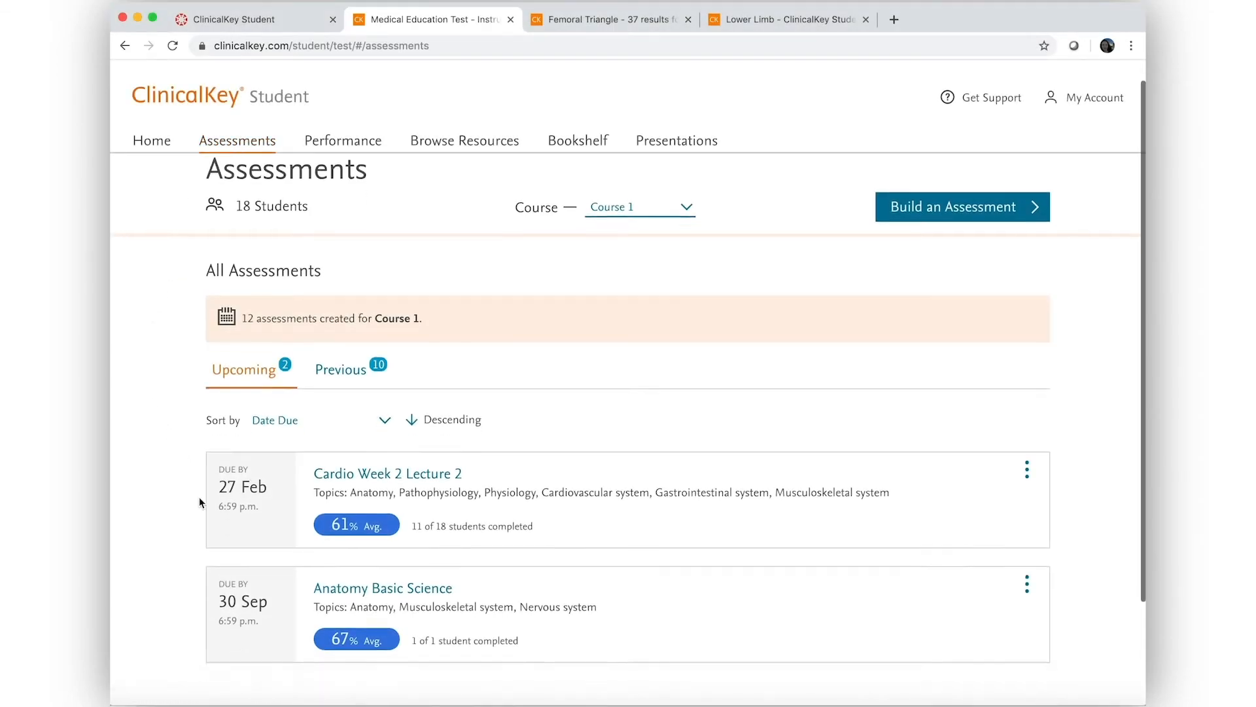
pyautogui.scroll(-3)
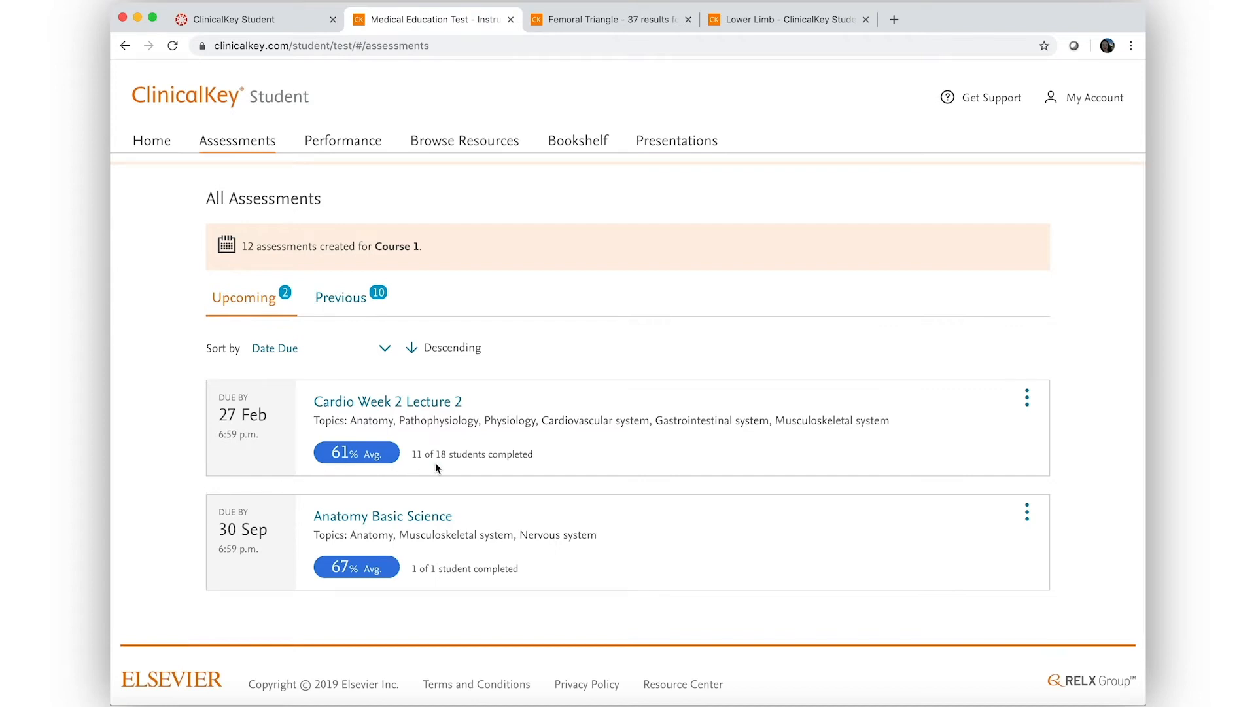
pyautogui.click(387, 401)
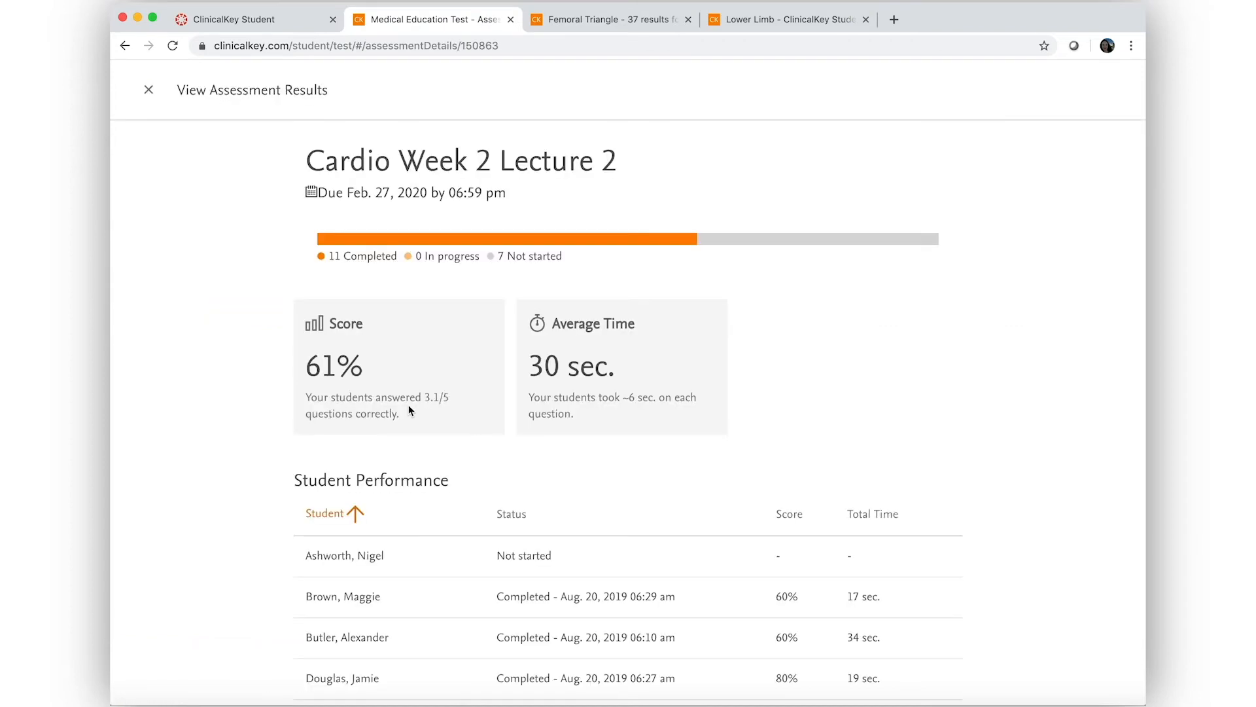
pyautogui.scroll(-3)
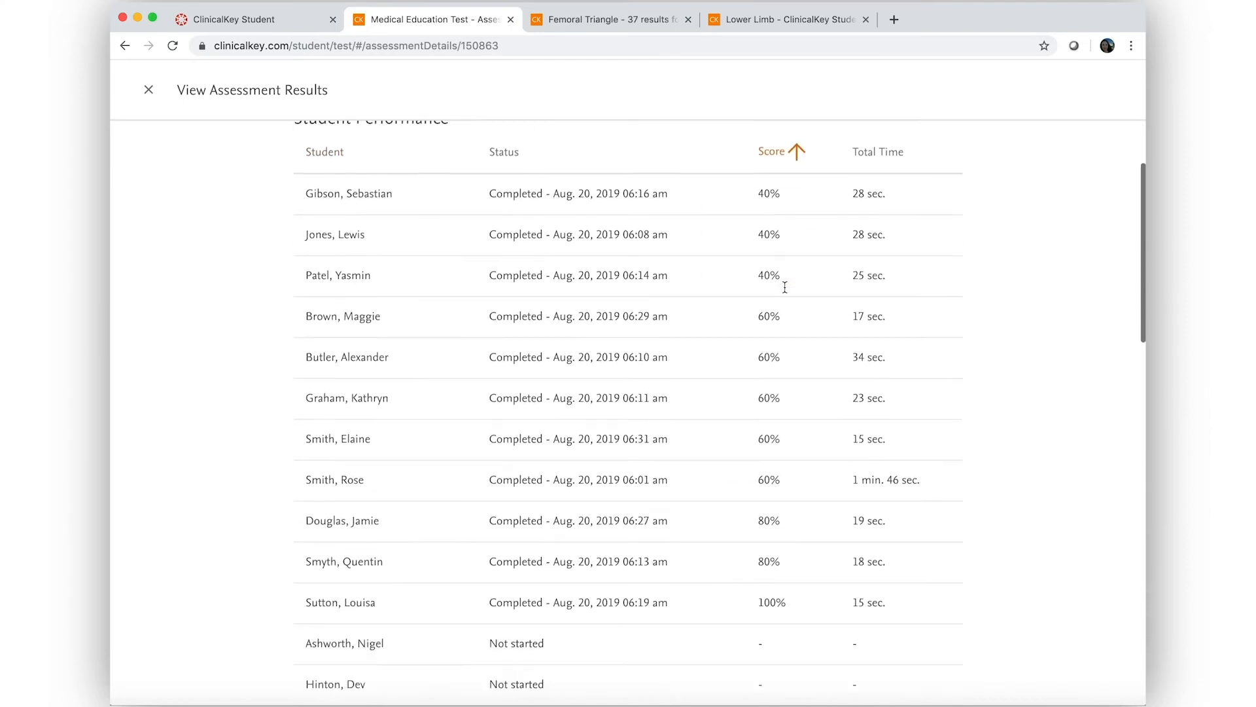
pyautogui.scroll(-3)
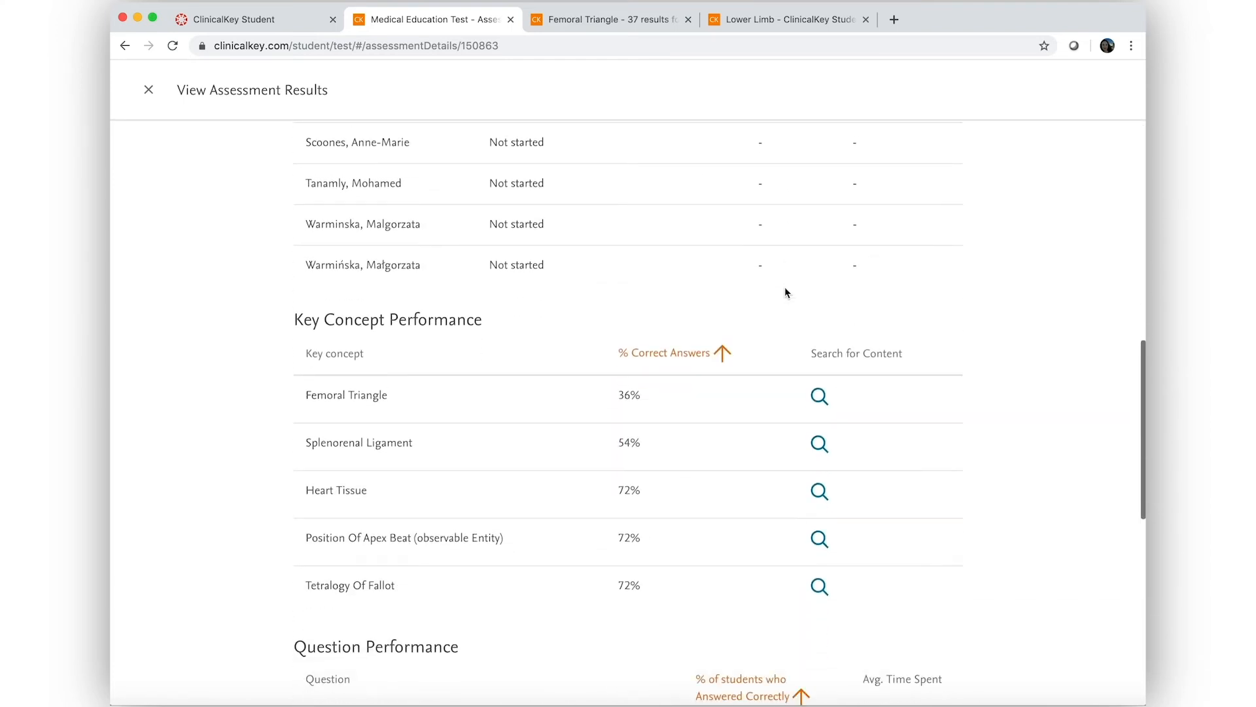
pyautogui.moveTo(450, 349)
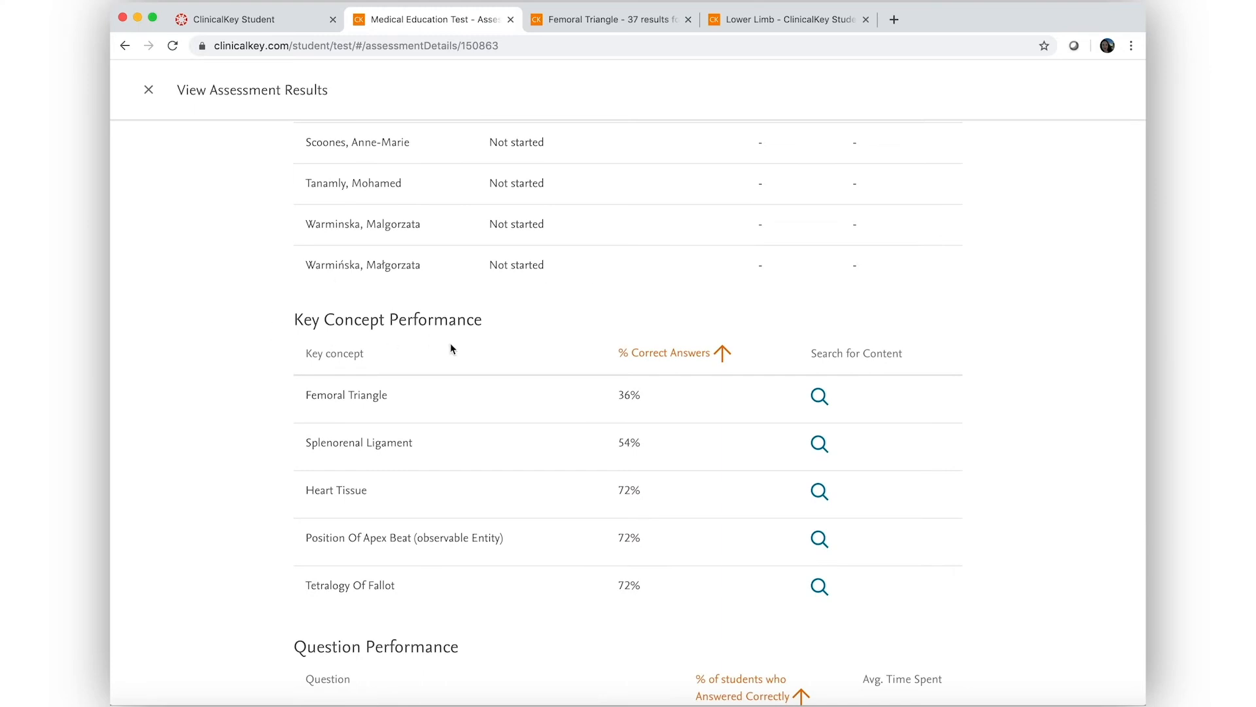
pyautogui.moveTo(403, 411)
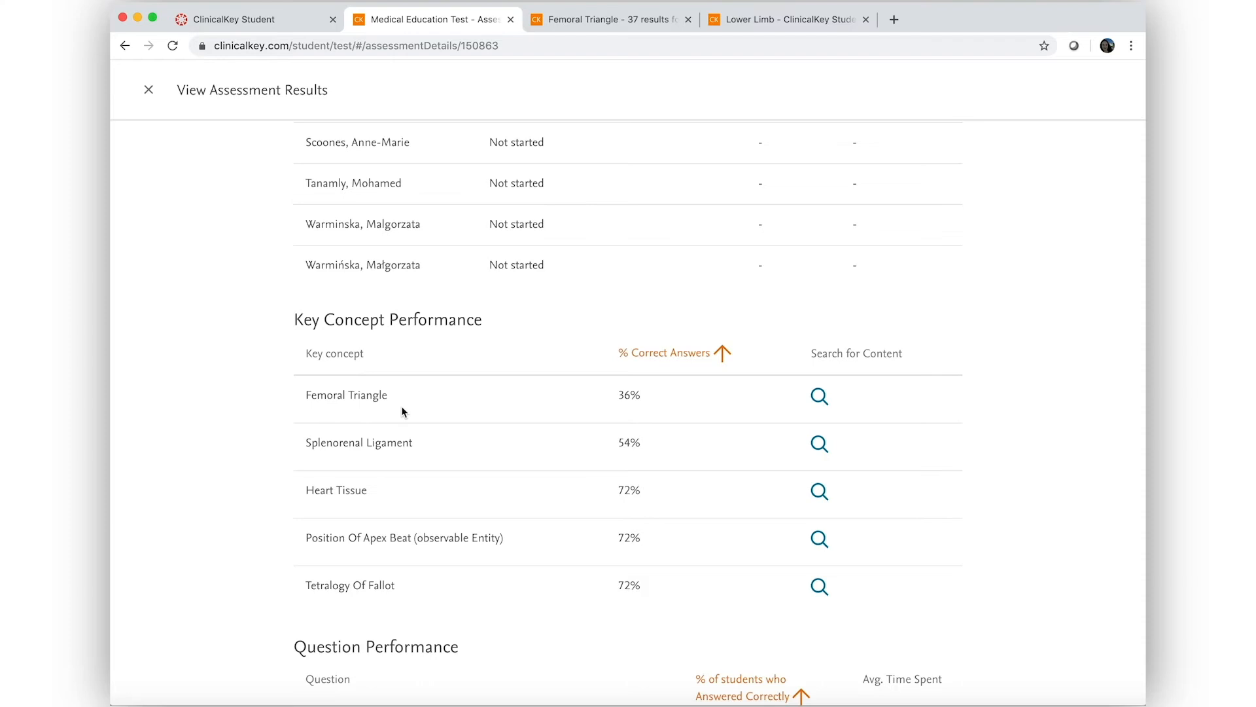
pyautogui.moveTo(818, 397)
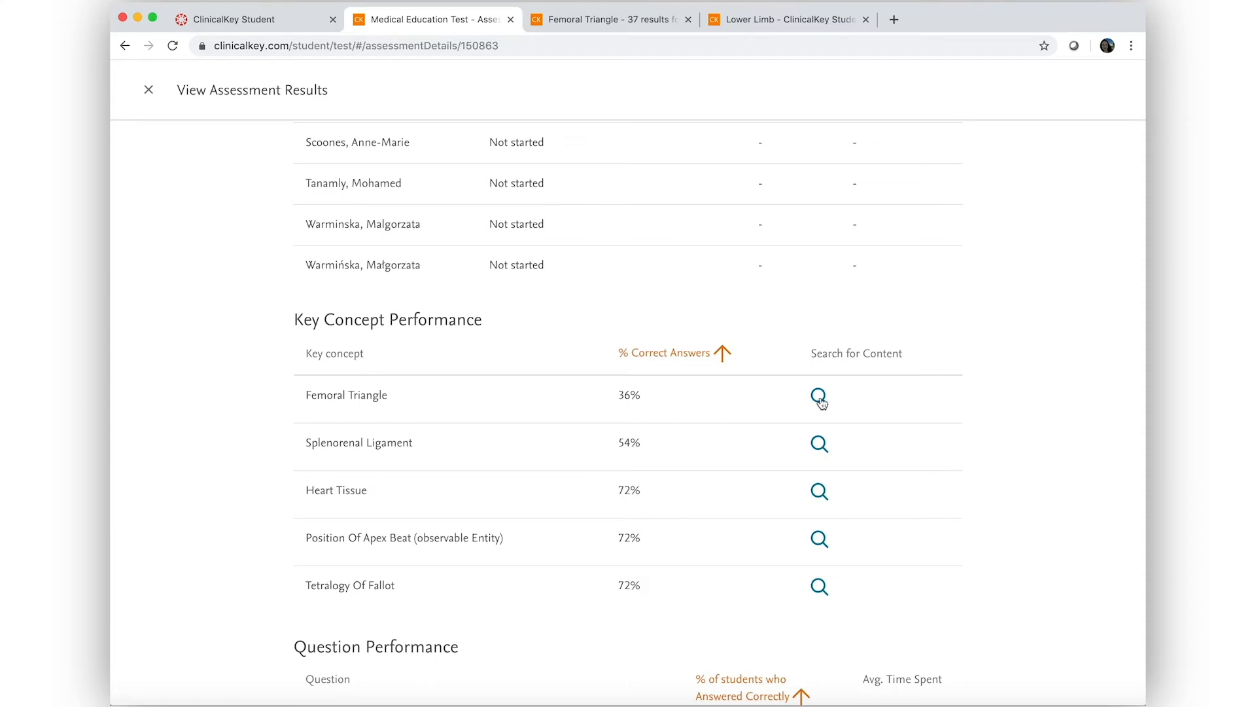
# Search Femoral Triangle content, preview the dissection video, and open Gray's femoral triangle section.
pyautogui.click(819, 397)
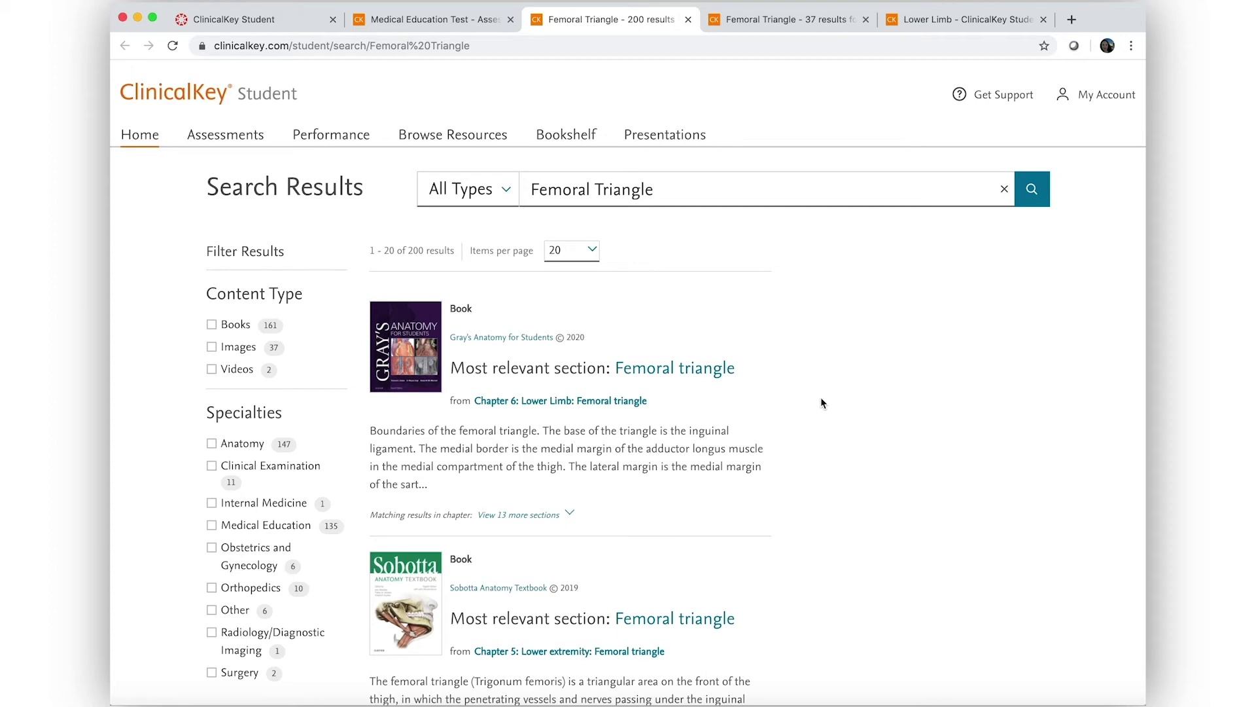
pyautogui.moveTo(674, 367)
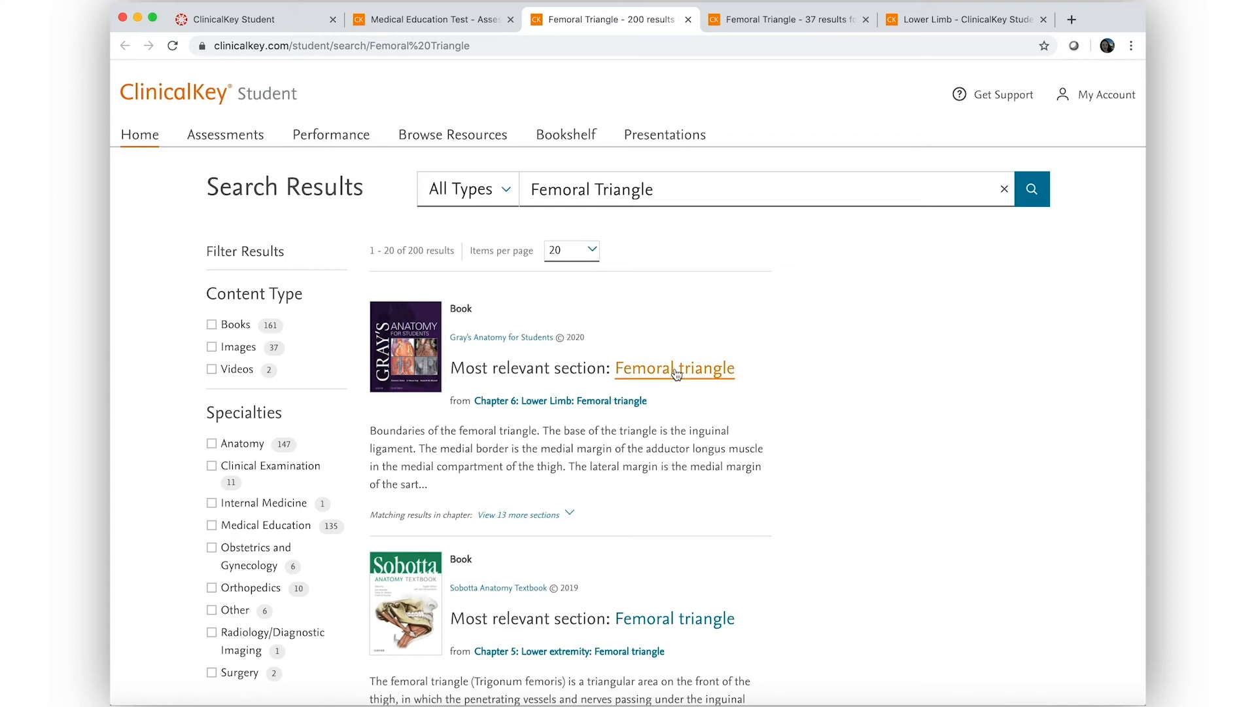
pyautogui.click(674, 368)
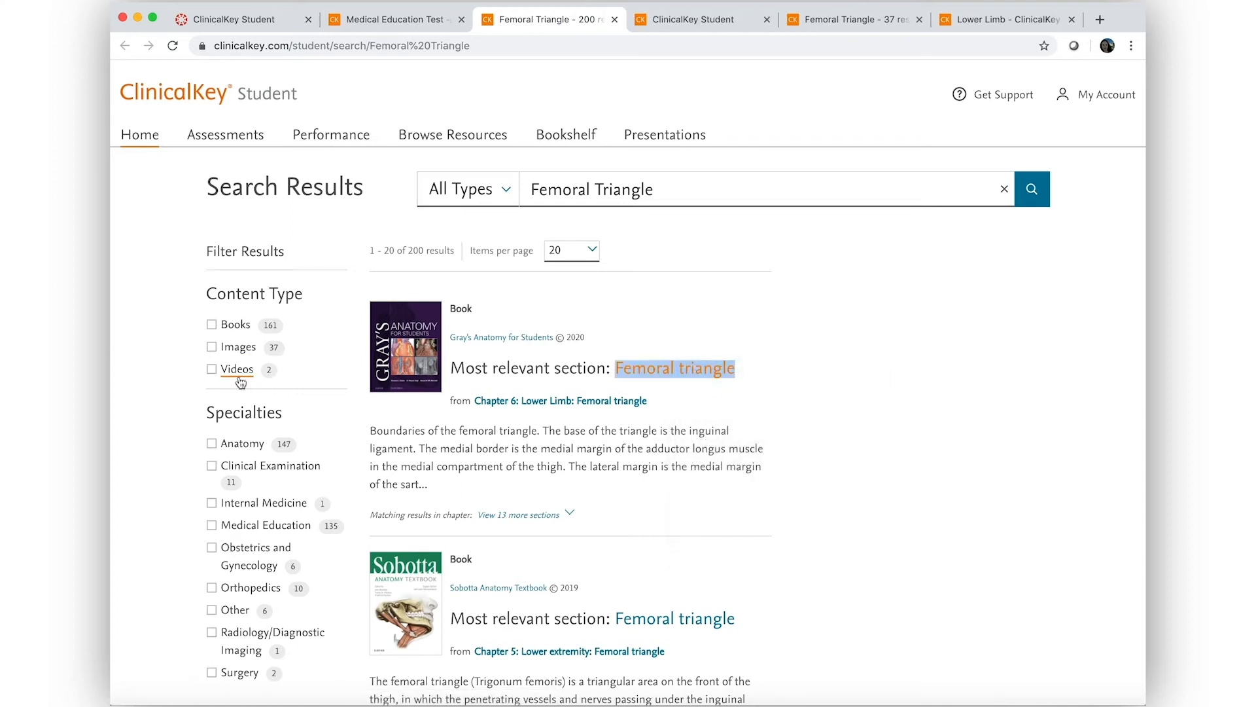
pyautogui.click(211, 369)
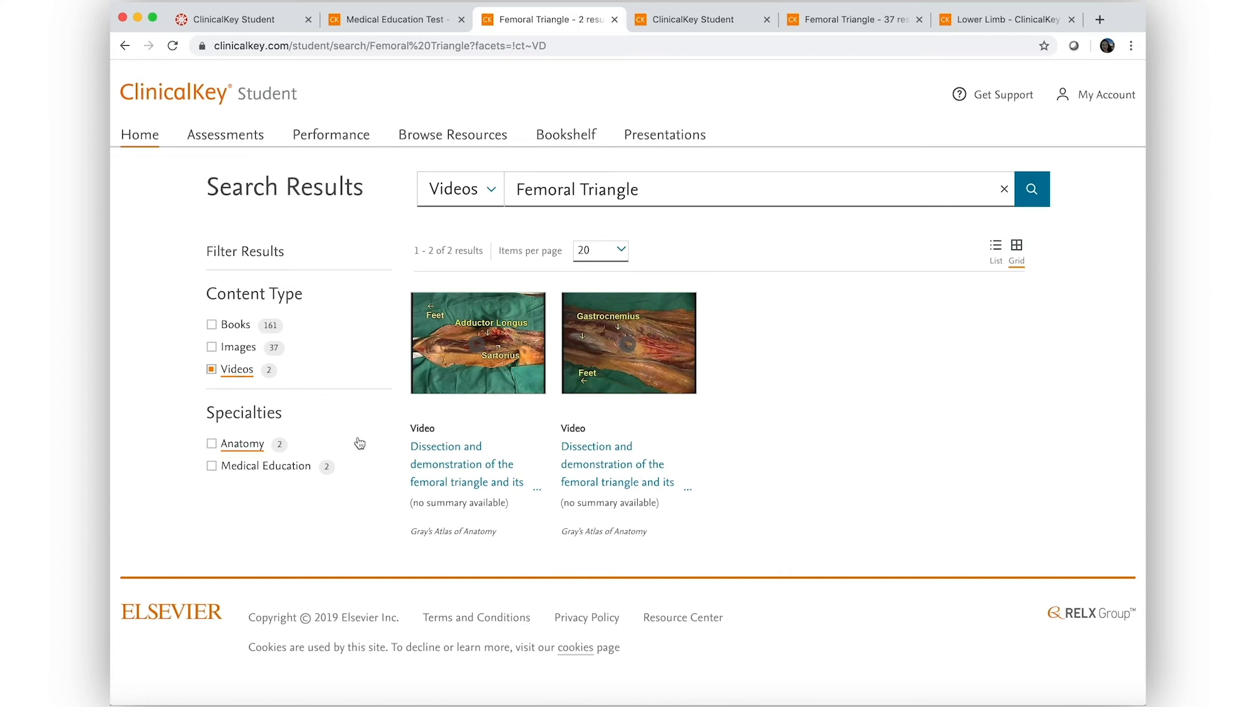
pyautogui.click(477, 343)
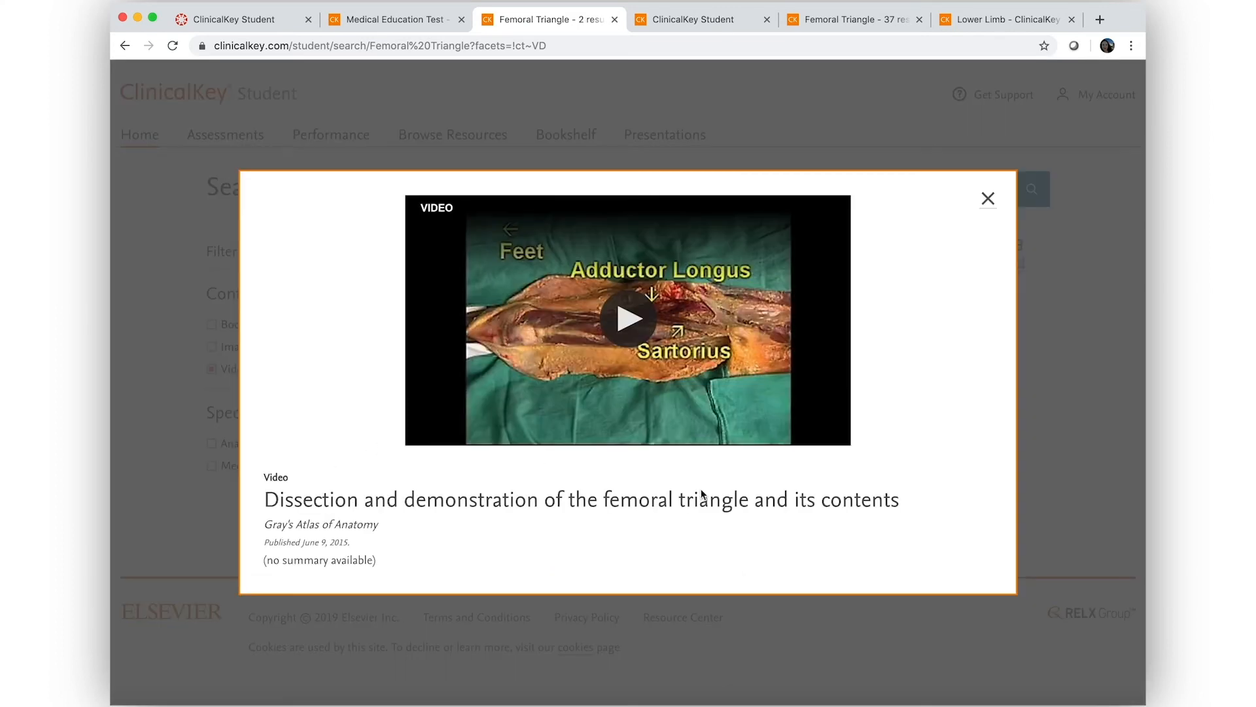
pyautogui.click(988, 198)
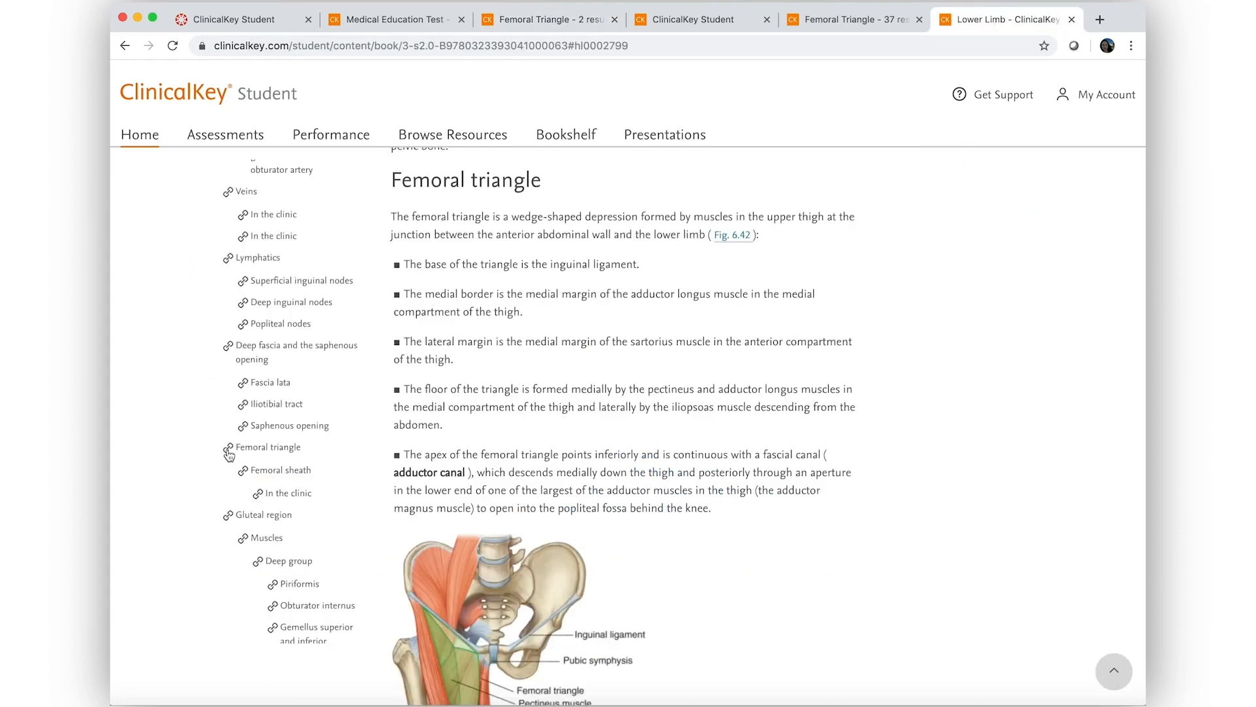
# Copy the link to the Femoral triangle section from the chapter outline.
pyautogui.click(228, 446)
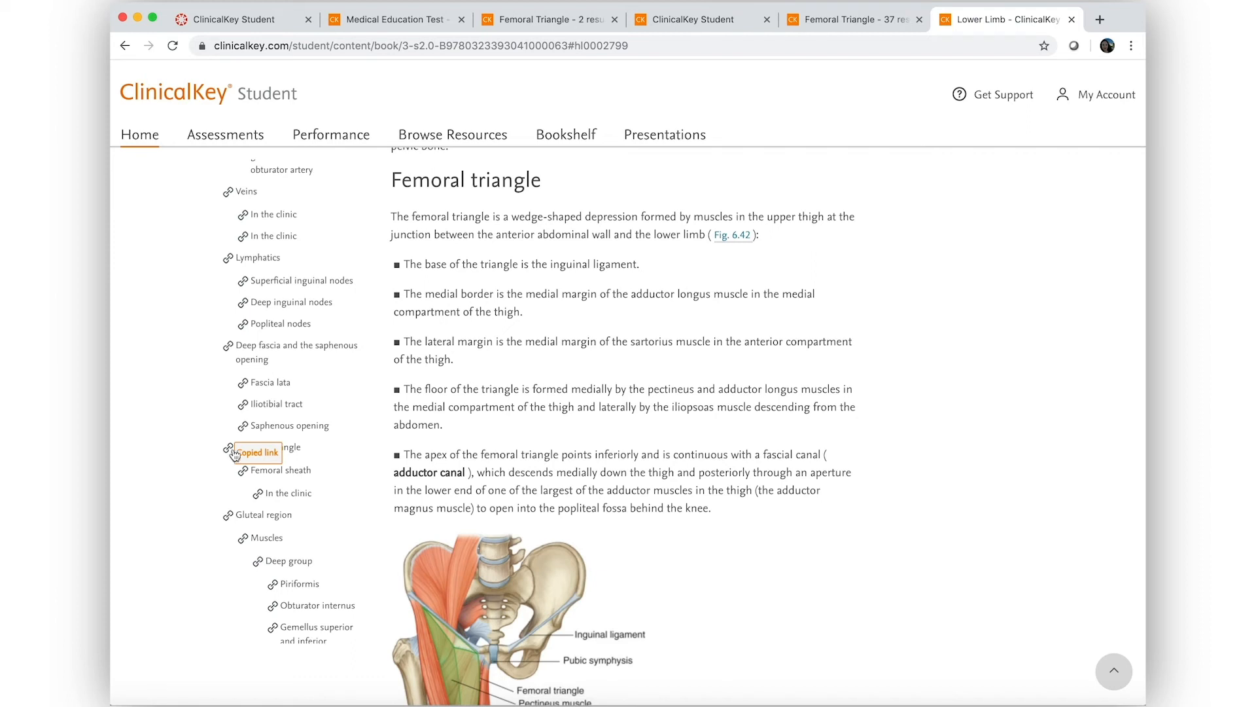
pyautogui.moveTo(711, 66)
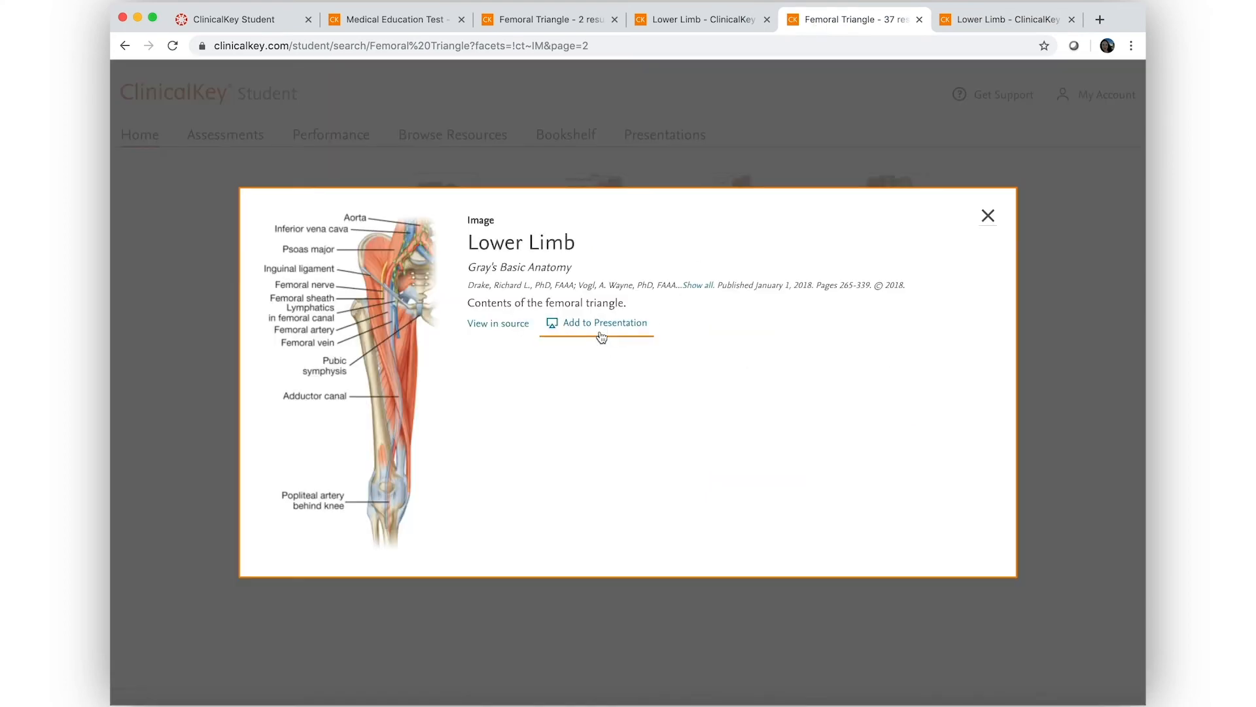
# Add the Lower Limb femoral triangle image to 'Cardio Week 2 Lecture 2' and view the presentation.
pyautogui.click(596, 322)
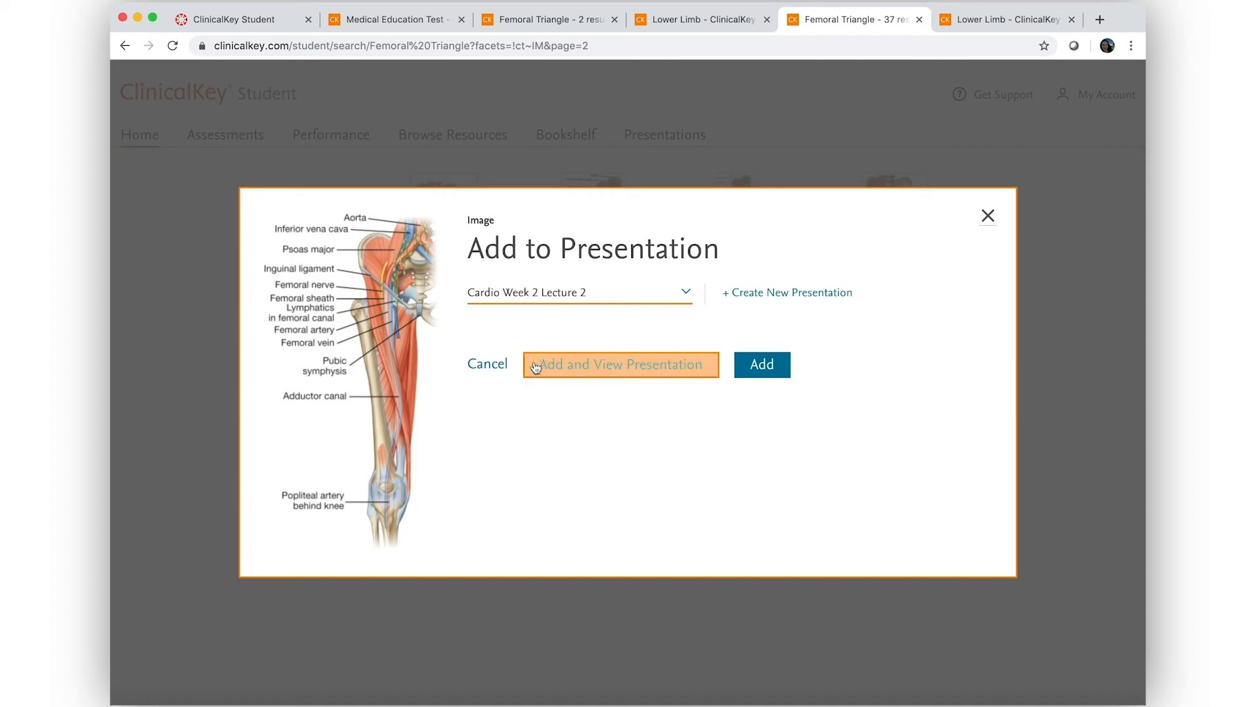
pyautogui.click(620, 364)
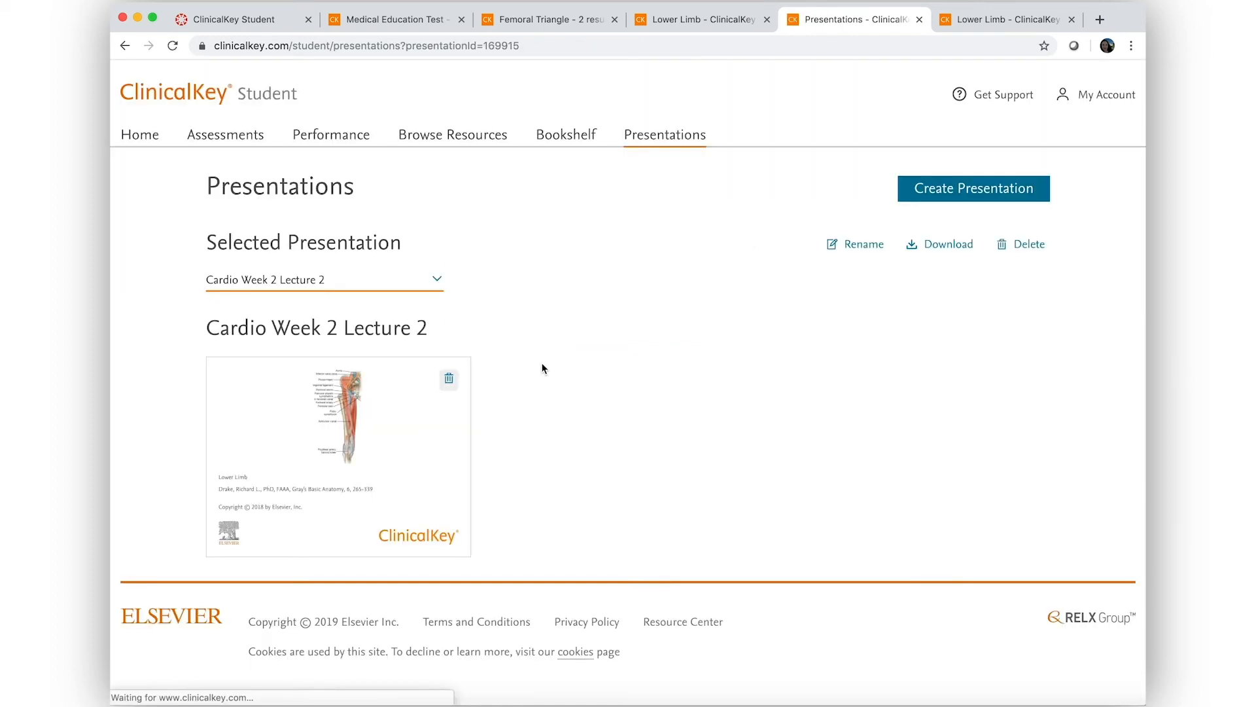
pyautogui.moveTo(392, 403)
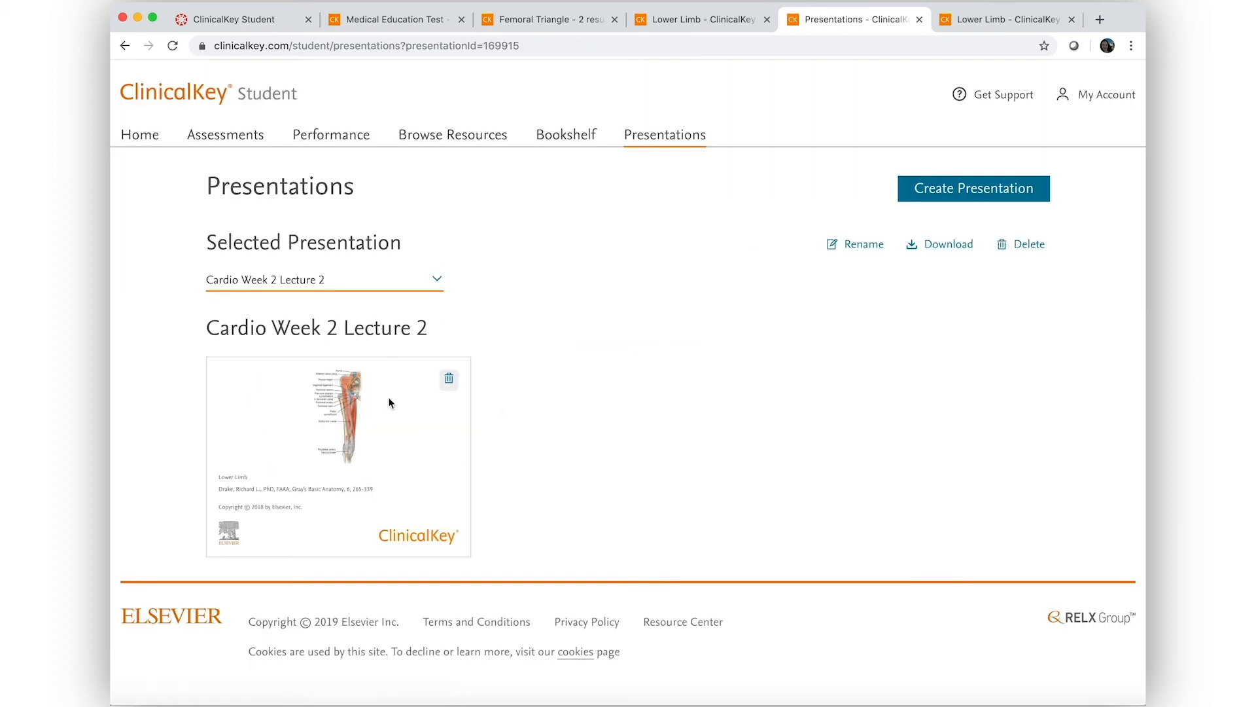